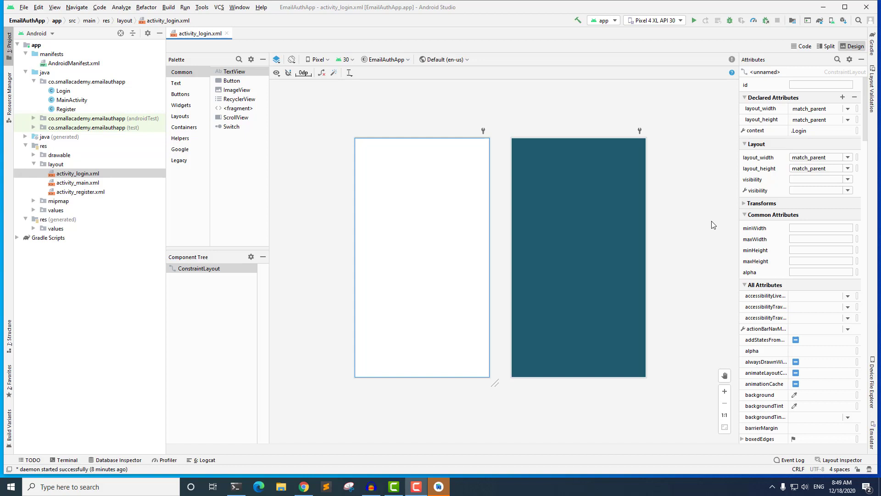
{"action": "mouse_move", "coordinate": [703, 213]}
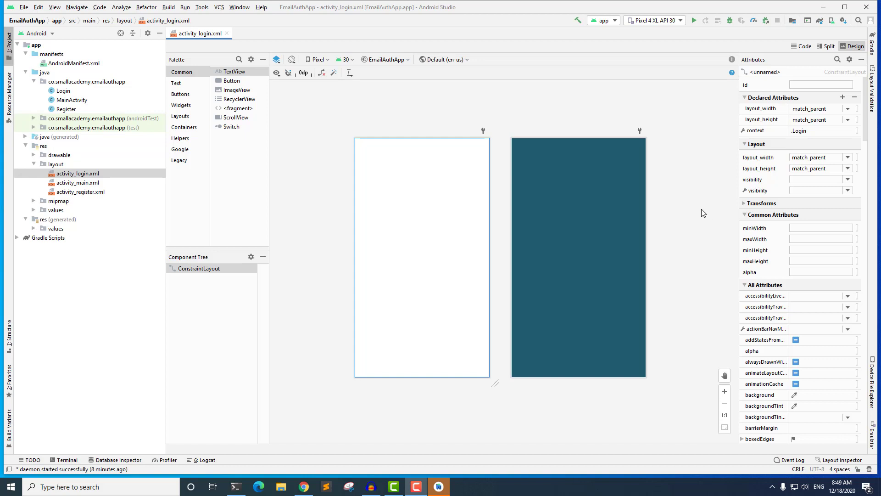
{"action": "mouse_move", "coordinate": [515, 109]}
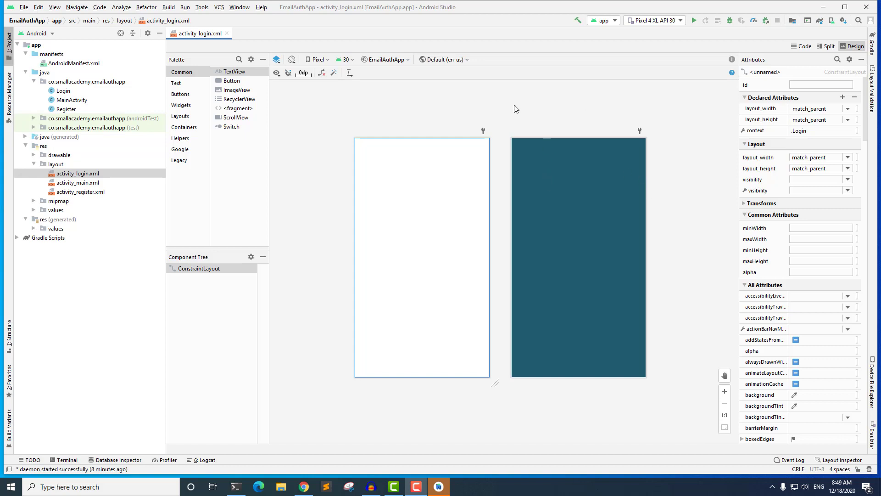
{"action": "mouse_move", "coordinate": [410, 107]}
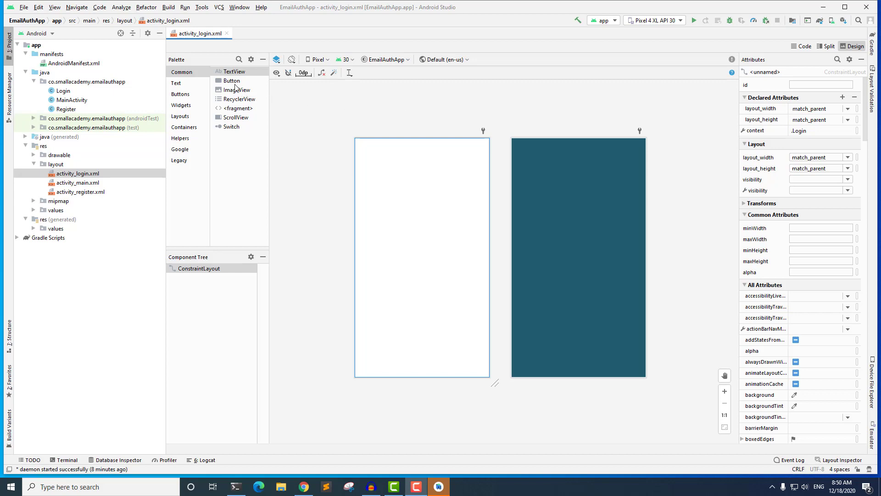
- Place a Plain Text field at the top with 8dp top margin and 16dp end margin
{"action": "left_click", "coordinate": [176, 83]}
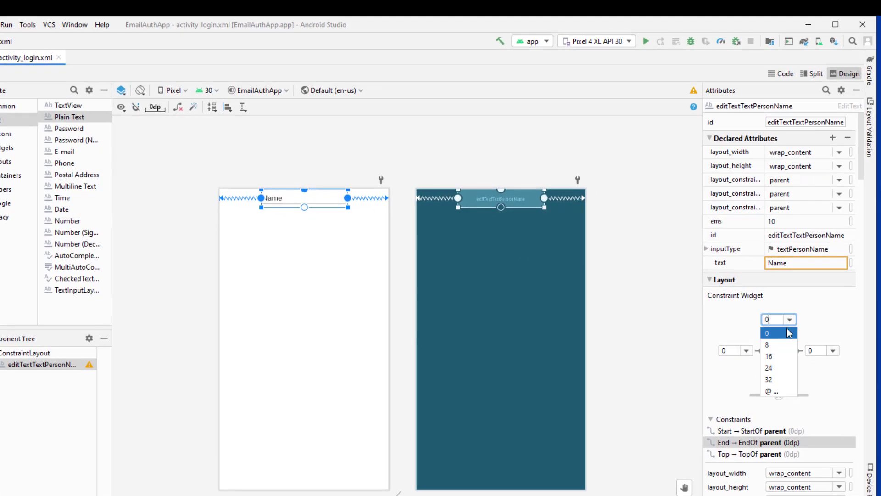
{"action": "left_click", "coordinate": [769, 344]}
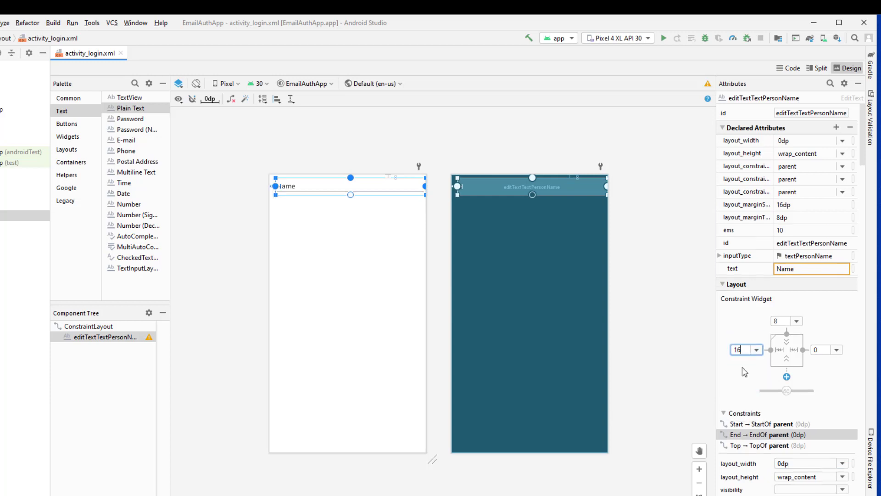
{"action": "left_click", "coordinate": [837, 350]}
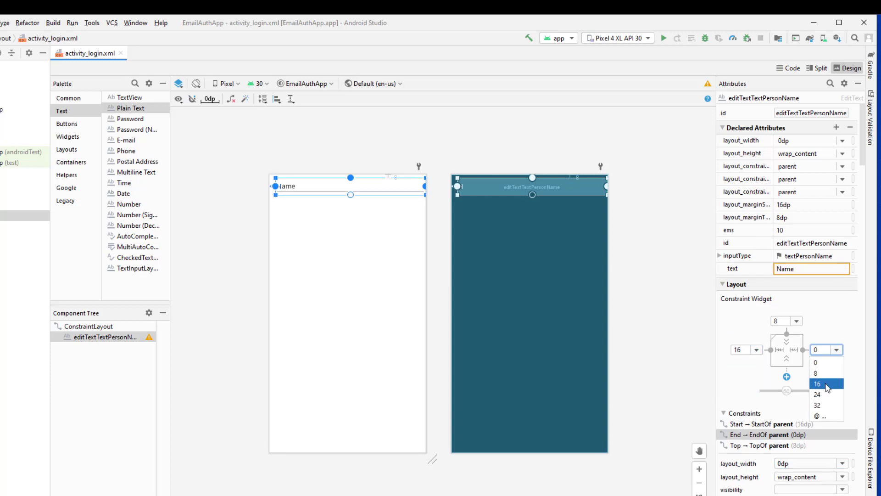
{"action": "left_click", "coordinate": [818, 384]}
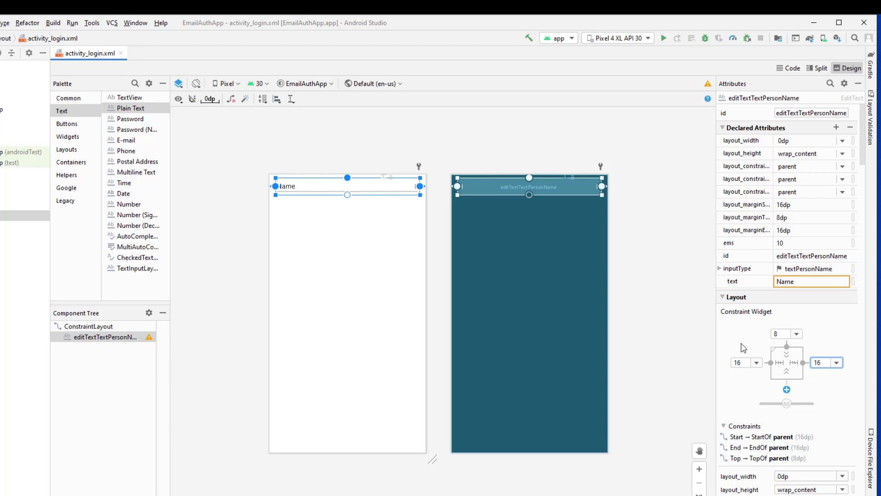
{"action": "mouse_move", "coordinate": [638, 287]}
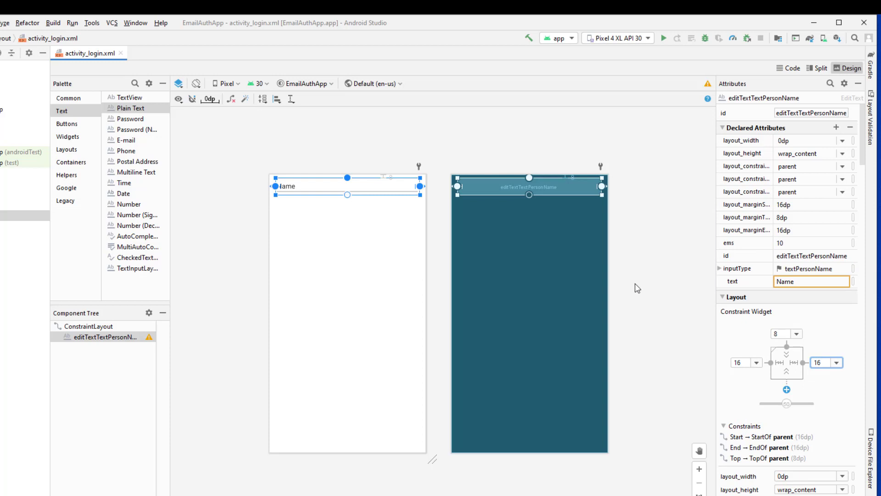
{"action": "mouse_move", "coordinate": [311, 199]}
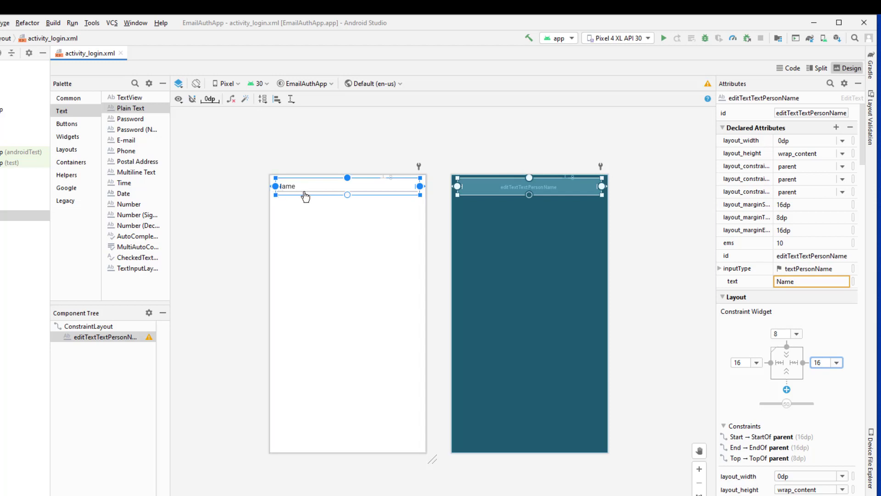
{"action": "mouse_move", "coordinate": [273, 227]}
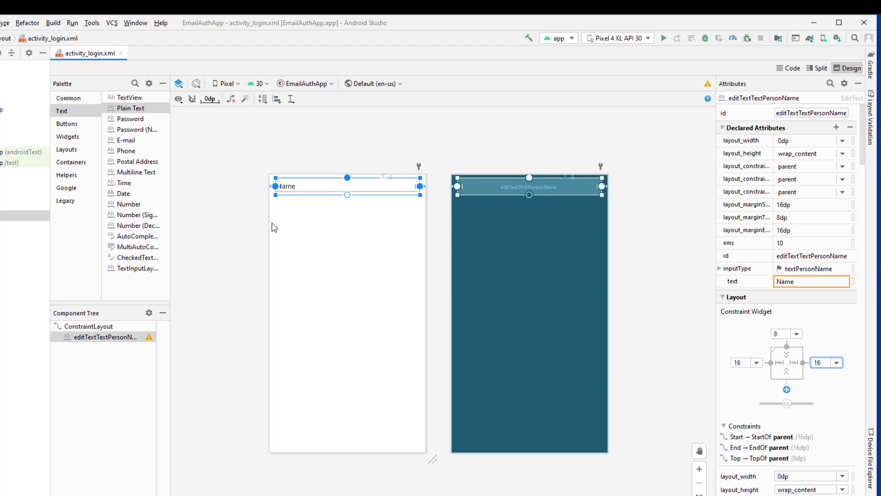
{"action": "mouse_move", "coordinate": [291, 194]}
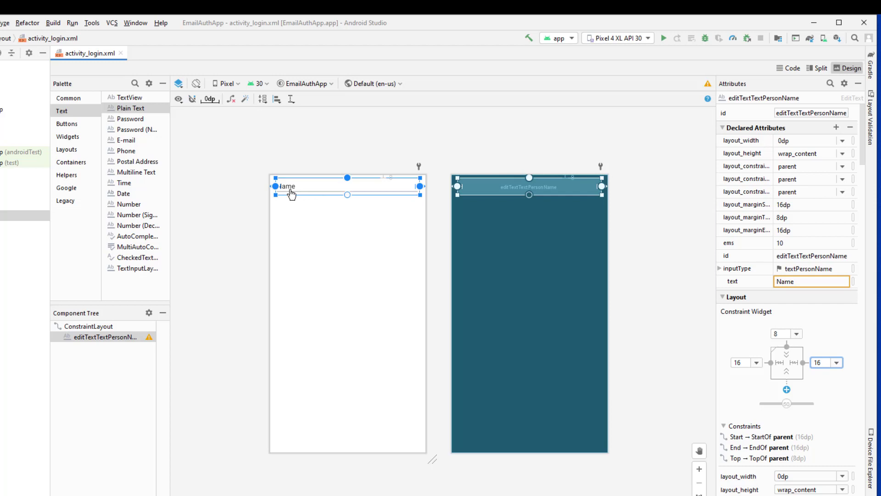
- Clear the Name text, set the hint to Email Address and the top margin to 16dp
{"action": "left_click", "coordinate": [810, 281]}
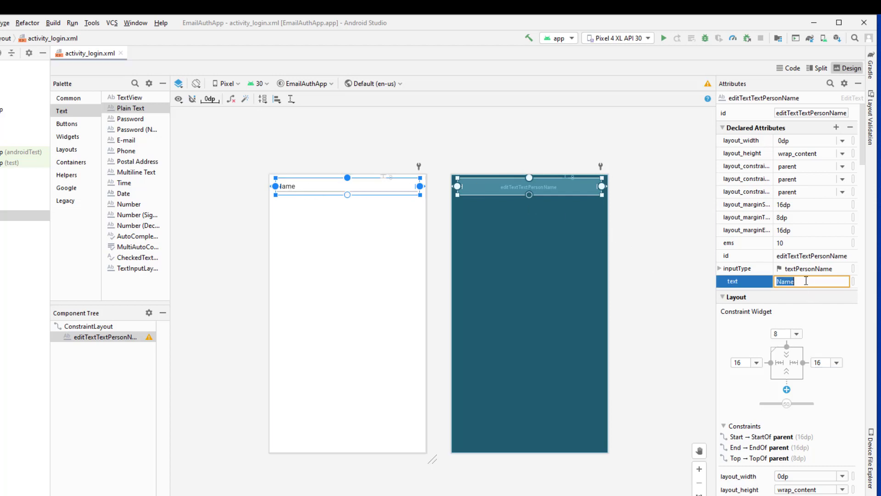
{"action": "key", "text": "Backspace"}
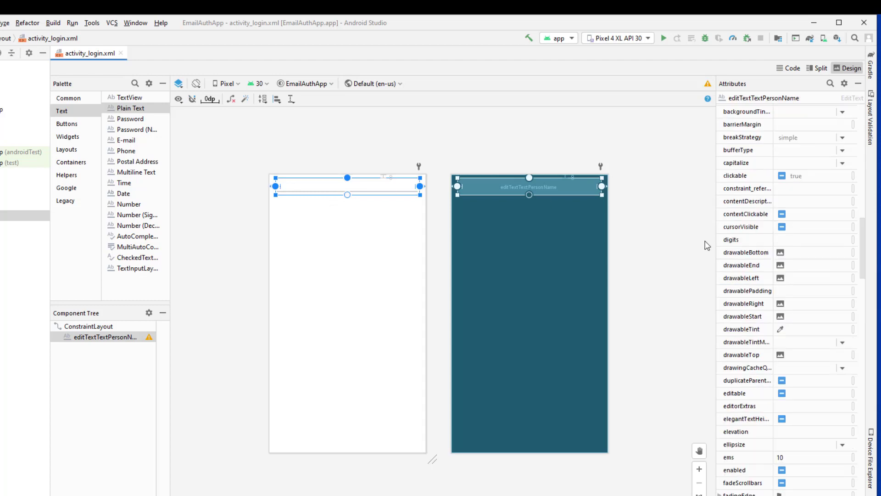
{"action": "scroll", "scroll_direction": "up", "scroll_amount": 3}
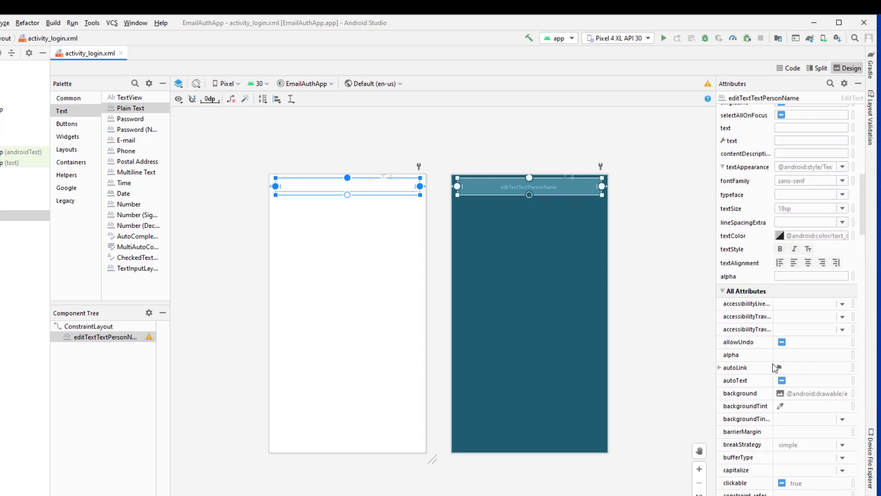
{"action": "scroll", "scroll_direction": "up", "scroll_amount": 3}
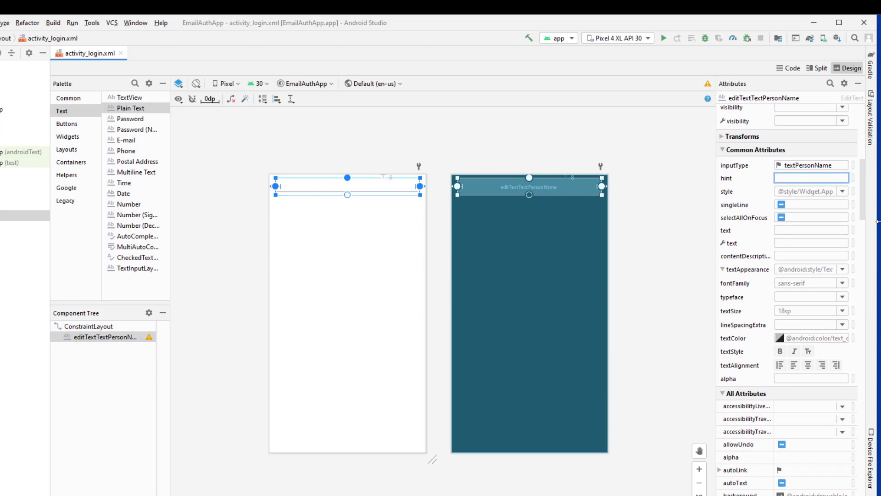
{"action": "type", "text": "EMa"}
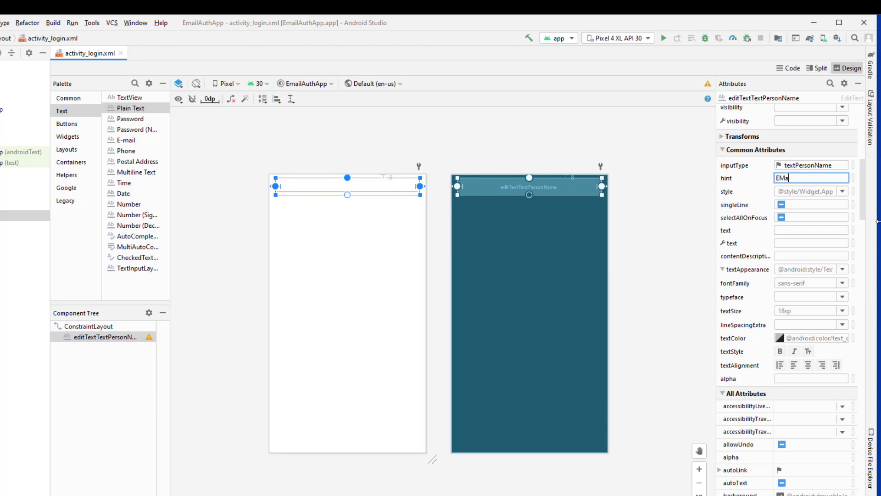
{"action": "type", "text": "Email Address"}
{"action": "type", "text": "16"}
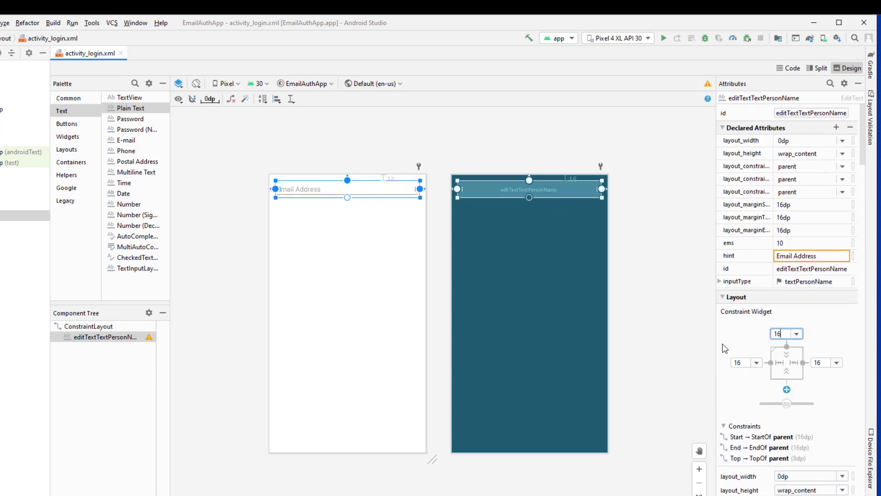
{"action": "left_click", "coordinate": [90, 327]}
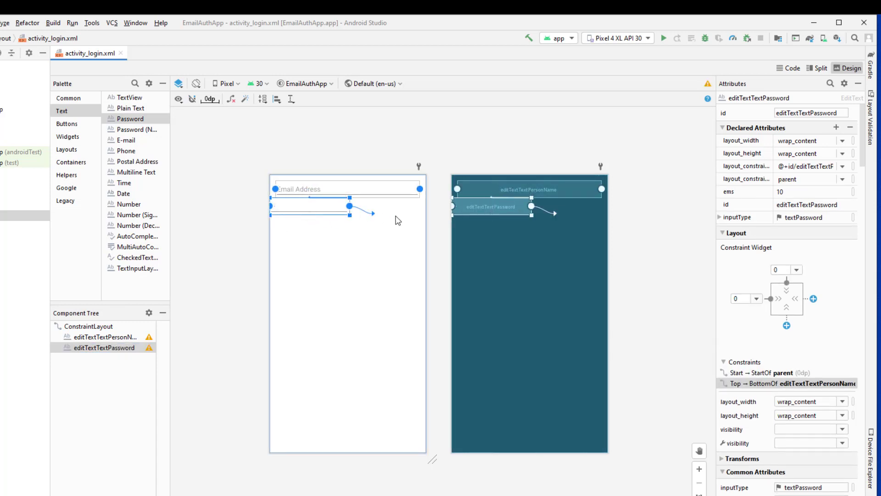
- Constrain the password field to the parent, stretch it to 0dp width with 16dp top and end margins
{"action": "left_click", "coordinate": [787, 270]}
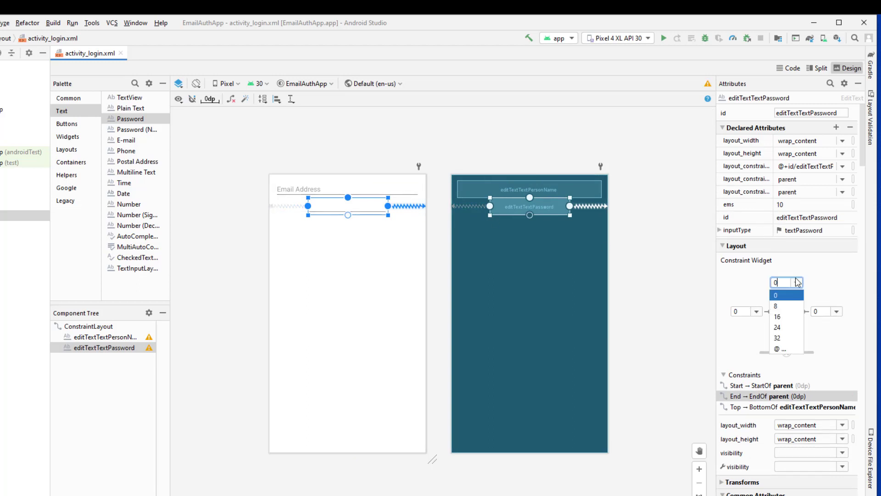
{"action": "left_click", "coordinate": [777, 317]}
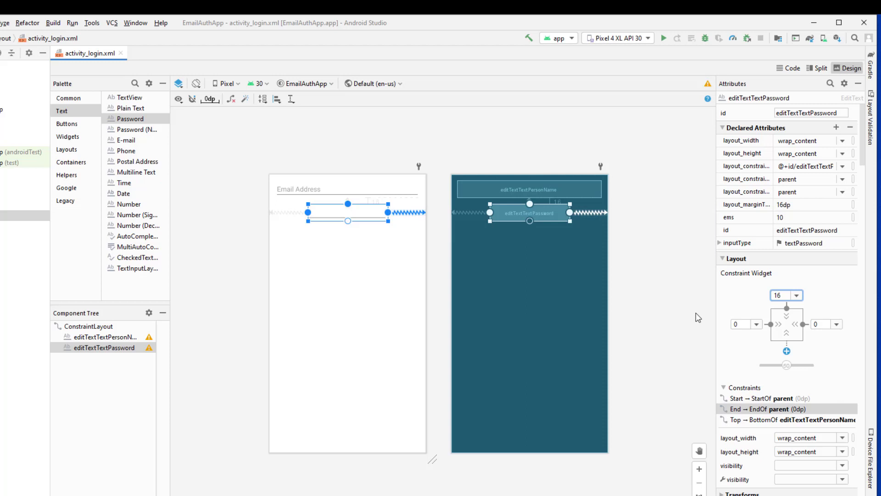
{"action": "left_click", "coordinate": [842, 437]}
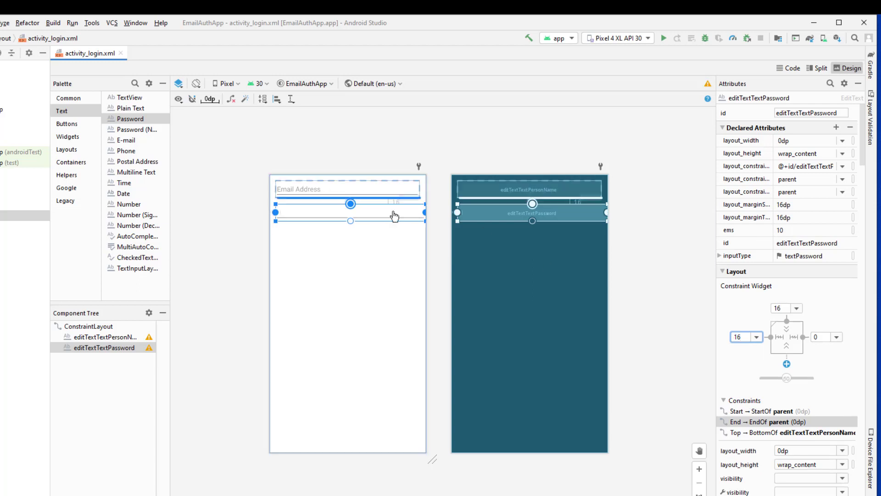
{"action": "left_click", "coordinate": [838, 337]}
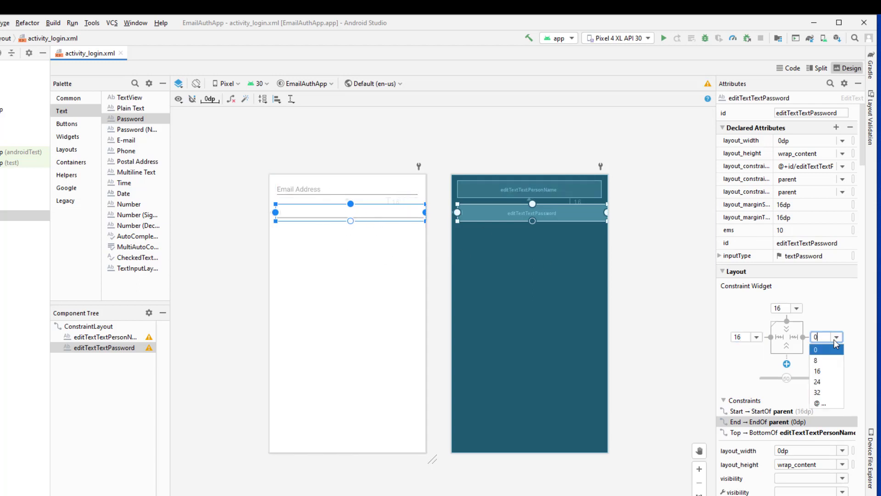
{"action": "left_click", "coordinate": [817, 371]}
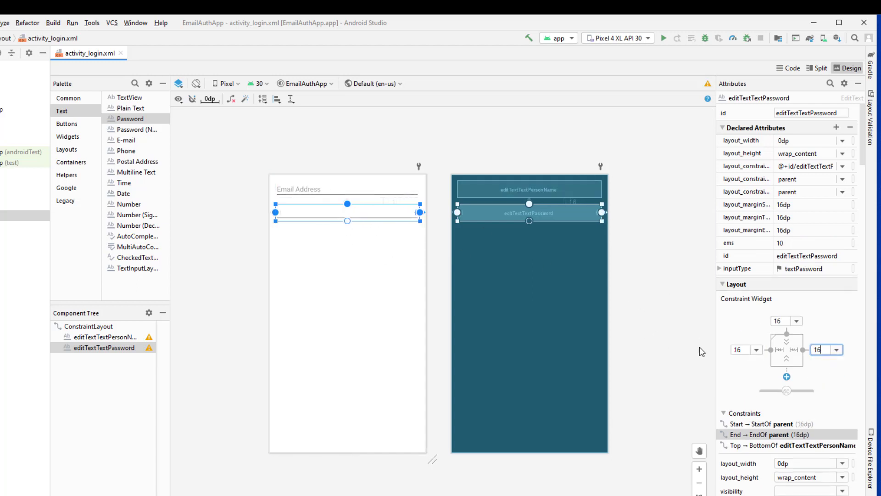
{"action": "mouse_move", "coordinate": [798, 342]}
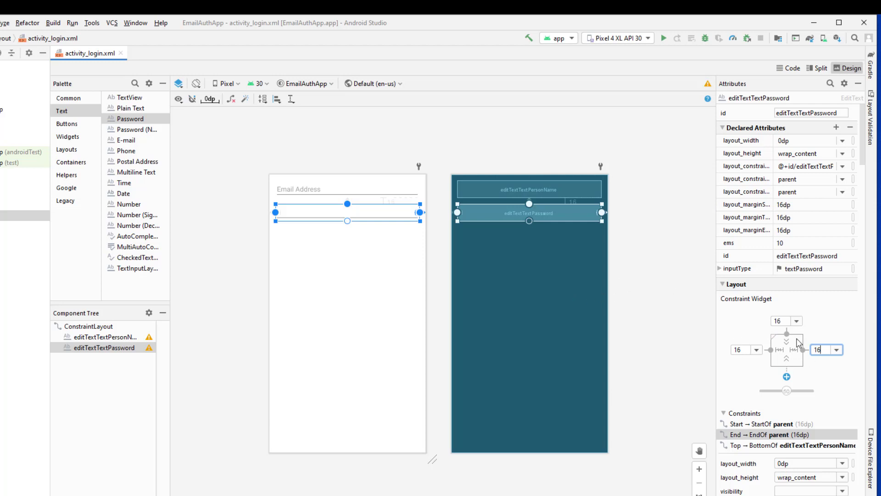
{"action": "mouse_move", "coordinate": [339, 260]}
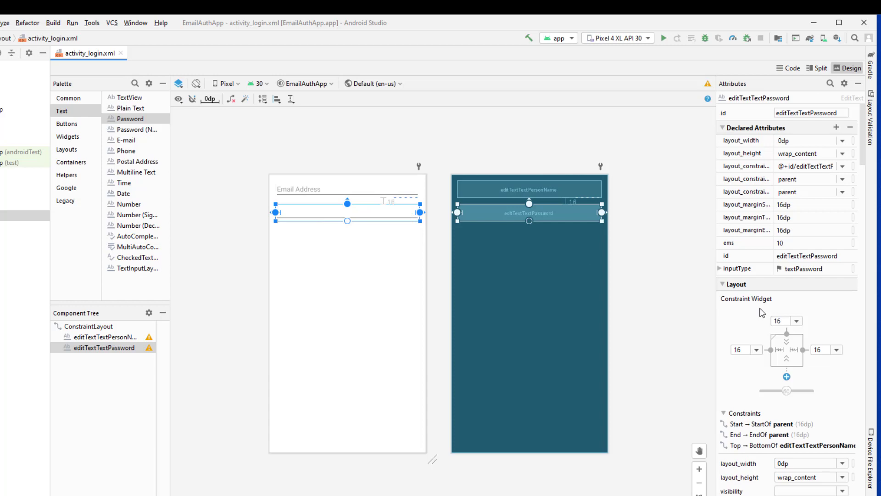
- Scroll the Attributes panel to the hint attribute for the Password field
{"action": "scroll", "scroll_direction": "down", "scroll_amount": 3}
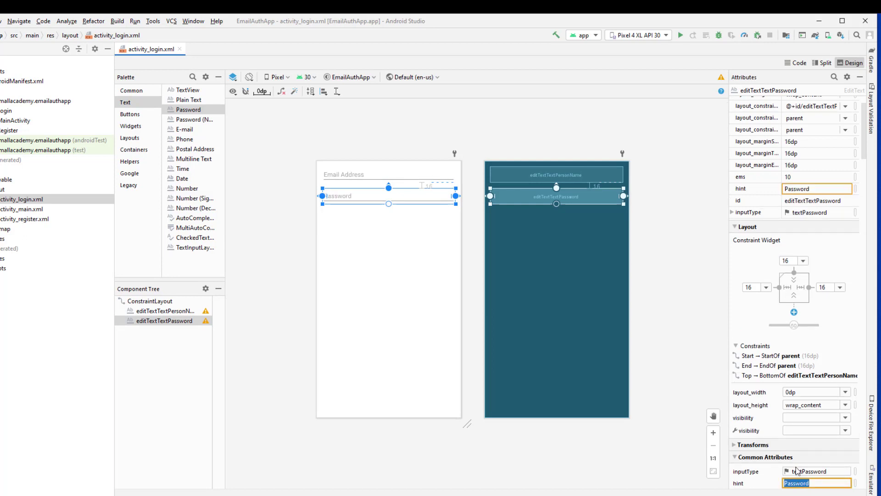
- Rename the email field's id to loginEmail and refactor its usages
{"action": "left_click", "coordinate": [165, 310]}
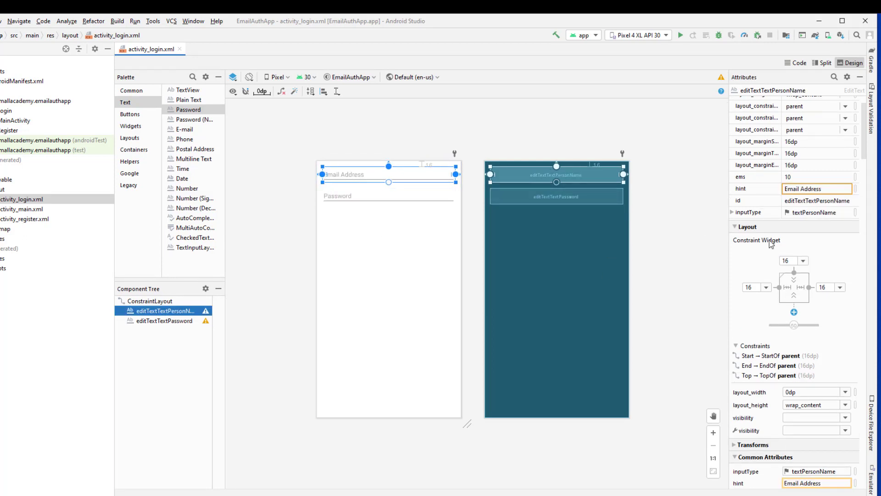
{"action": "left_click", "coordinate": [817, 200]}
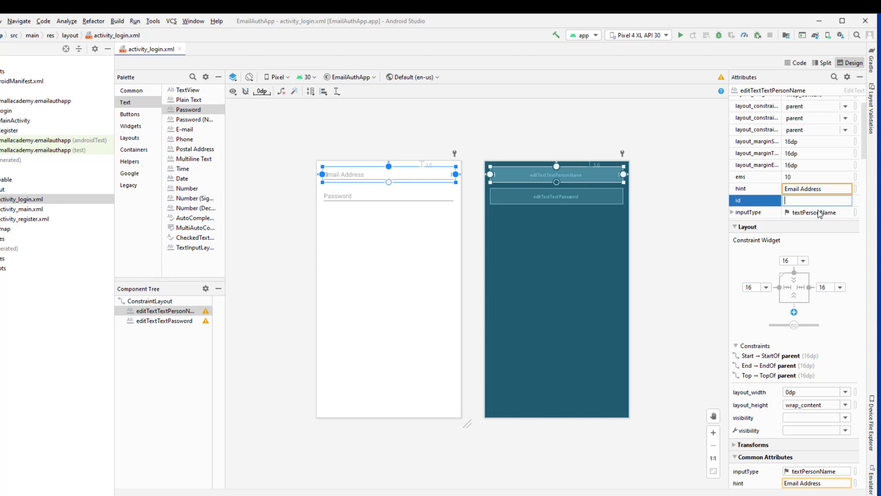
{"action": "type", "text": "loginEmail"}
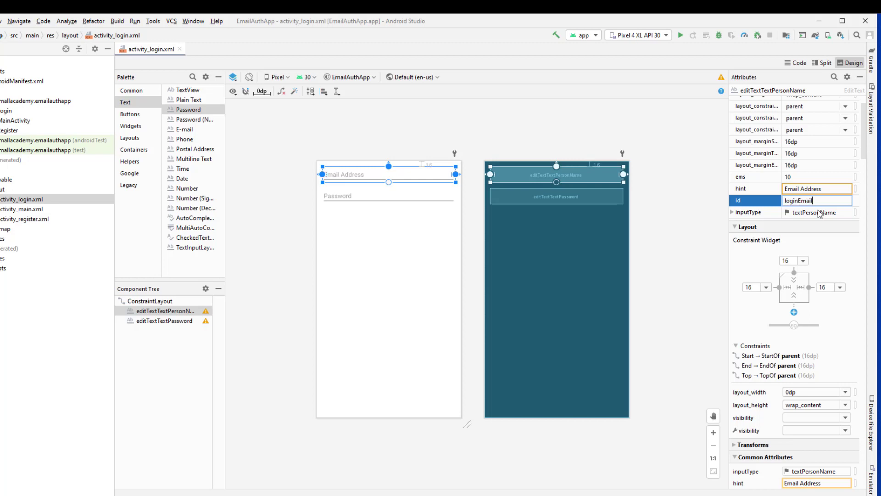
{"action": "key", "text": "Return"}
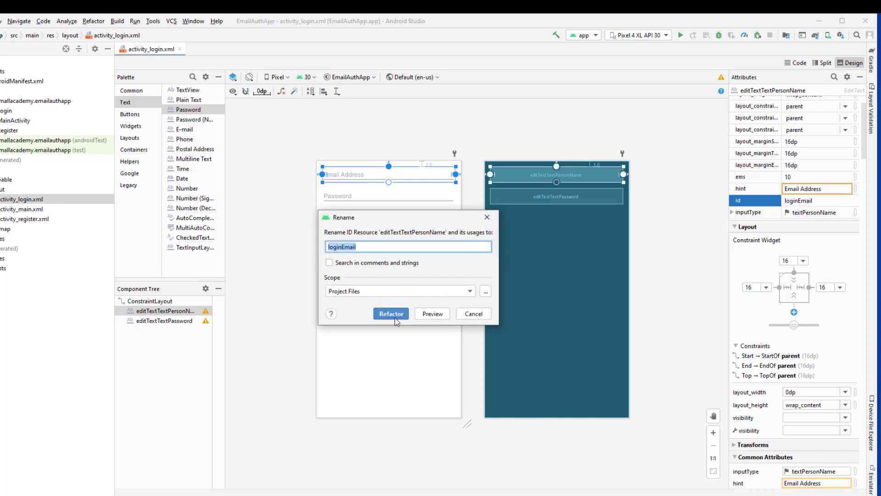
{"action": "left_click", "coordinate": [392, 314]}
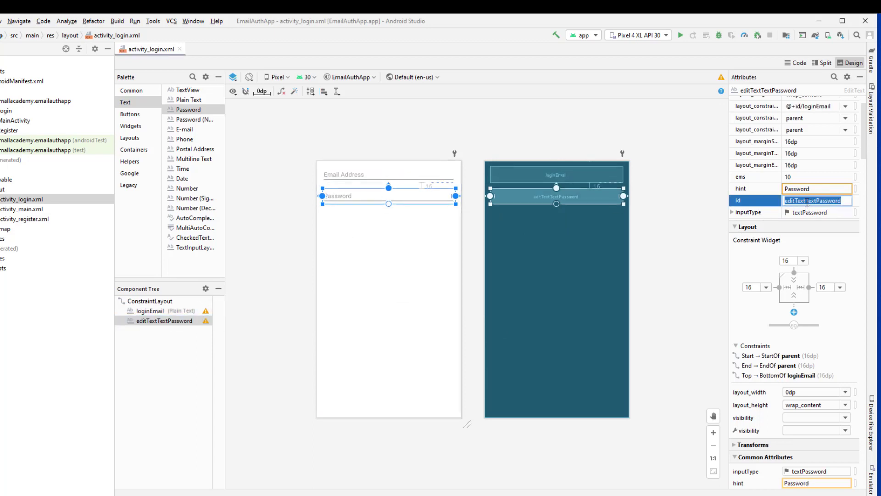
- Rename the password field's id to loginPassword and refactor its usages
{"action": "type", "text": "loginPassword"}
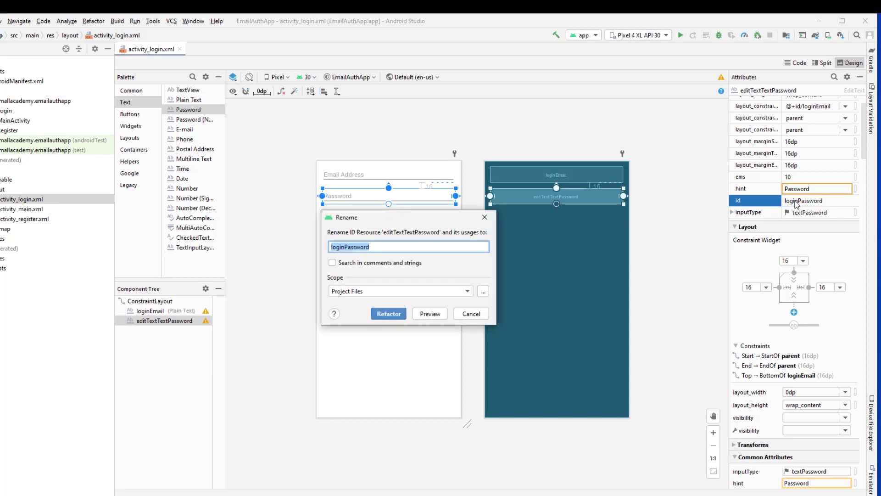
{"action": "left_click", "coordinate": [387, 313]}
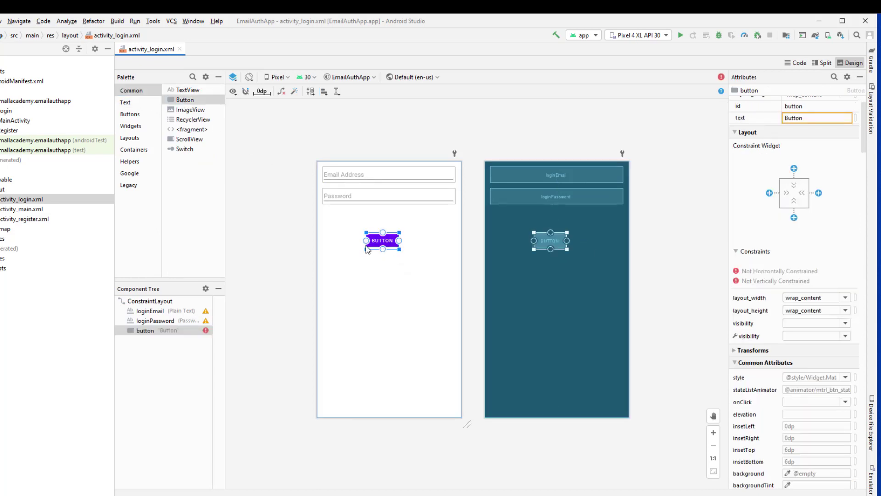
- Stretch the new button to match constraints width and set its text to Login
{"action": "left_click", "coordinate": [317, 246]}
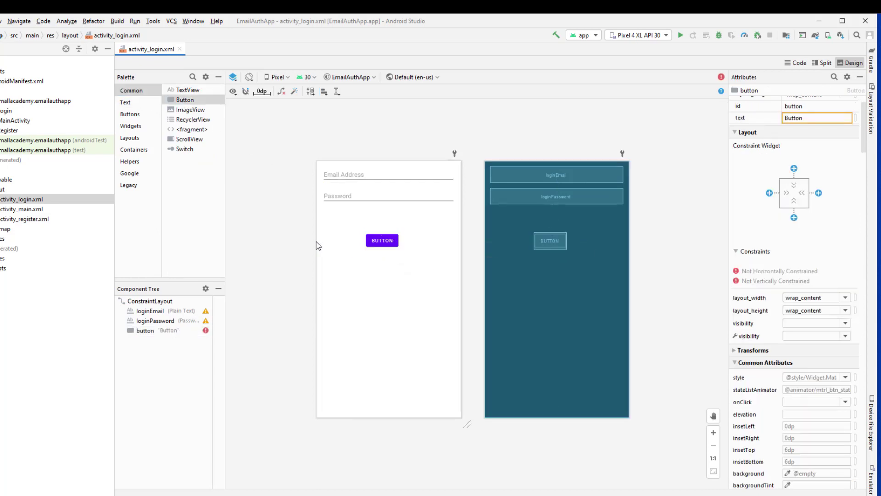
{"action": "left_click", "coordinate": [382, 240]}
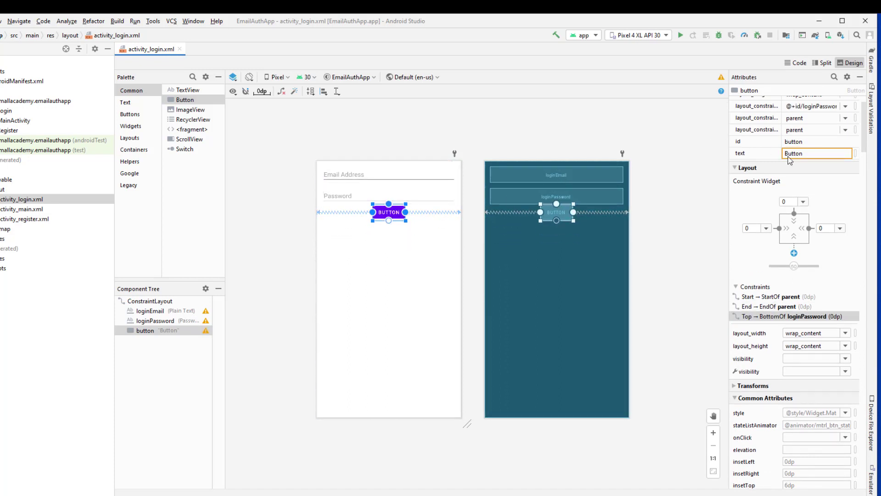
{"action": "left_click", "coordinate": [789, 213]}
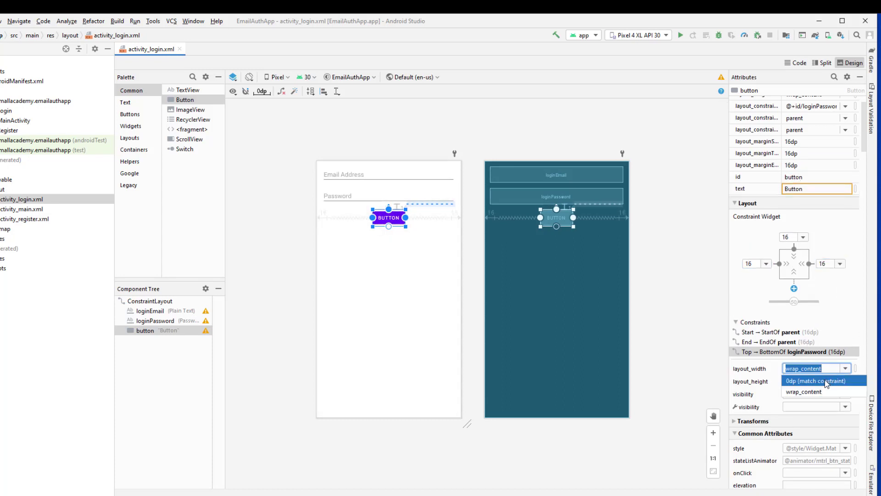
{"action": "left_click", "coordinate": [814, 380]}
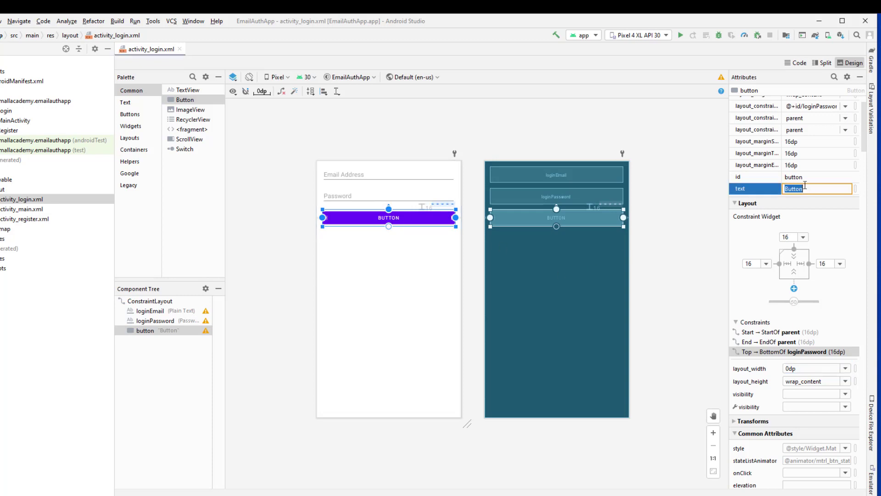
{"action": "type", "text": "Login"}
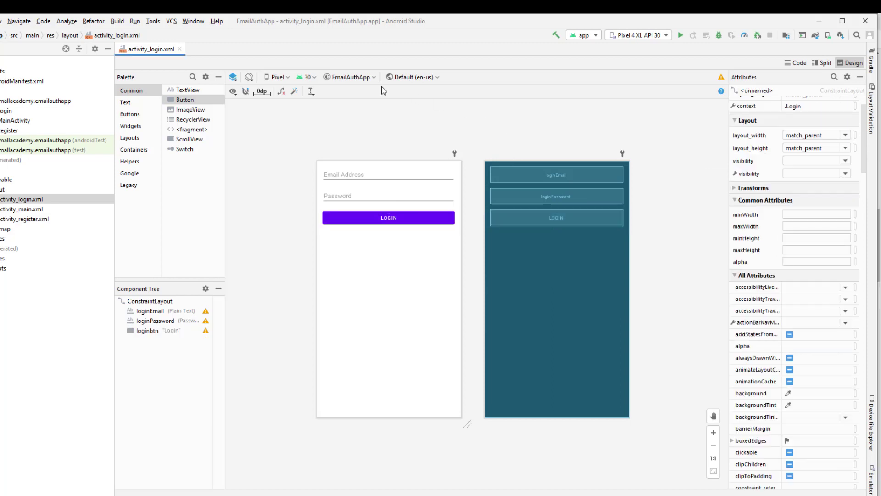
{"action": "mouse_move", "coordinate": [300, 162]}
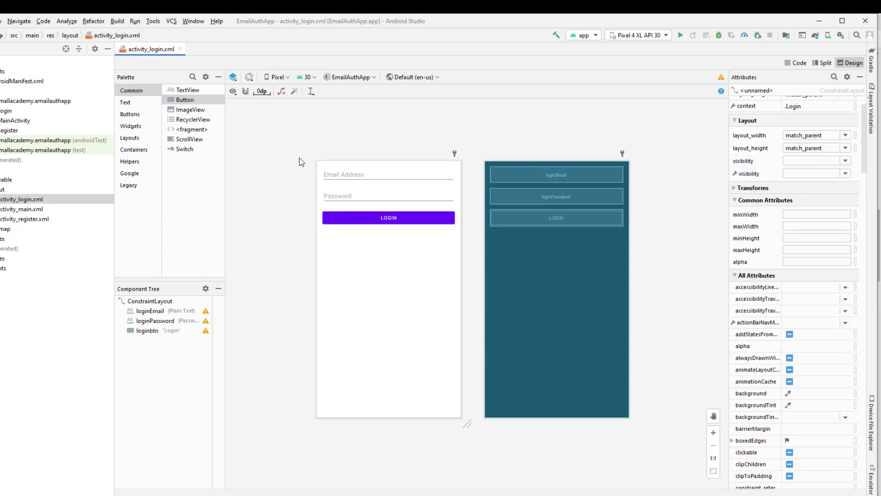
{"action": "mouse_move", "coordinate": [297, 196]}
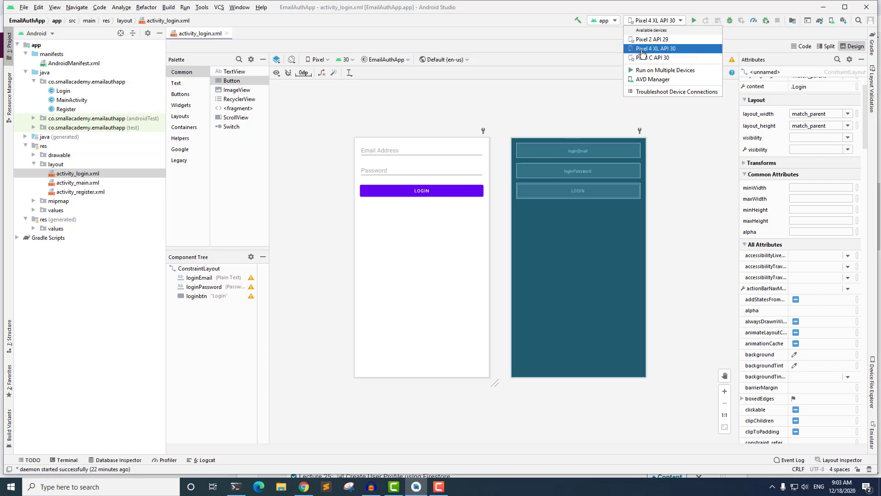
- Run the app on the Pixel 4 XL API 30 emulator
{"action": "left_click", "coordinate": [652, 49]}
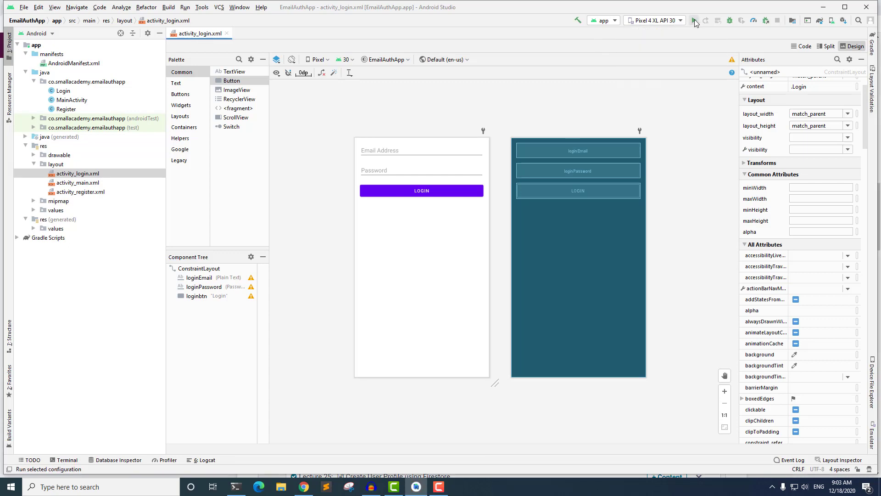
{"action": "left_click", "coordinate": [695, 20]}
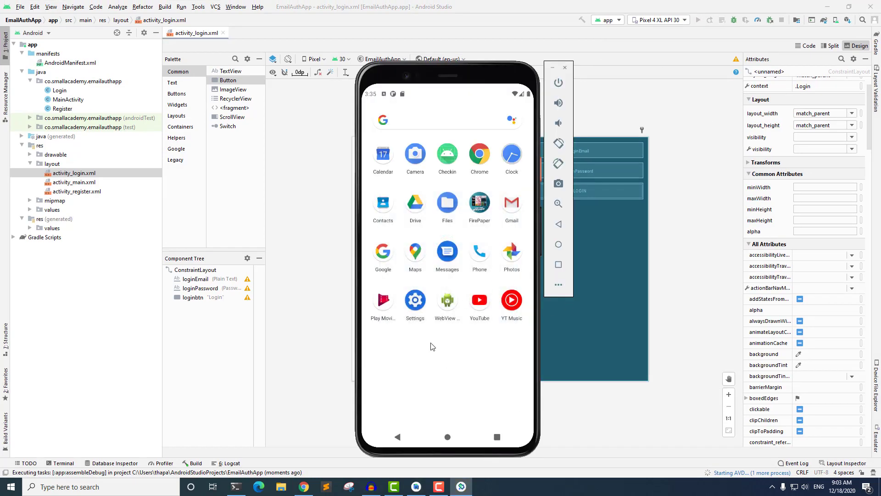
{"action": "mouse_move", "coordinate": [437, 317]}
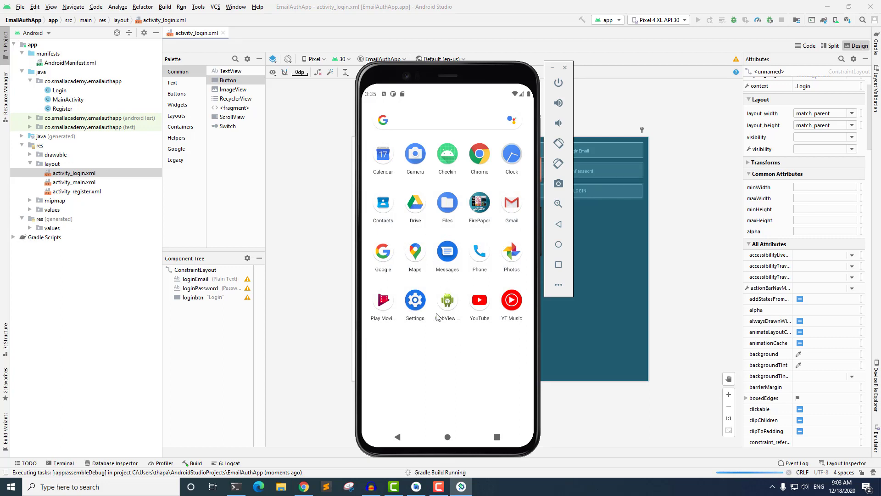
{"action": "left_click", "coordinate": [698, 19]}
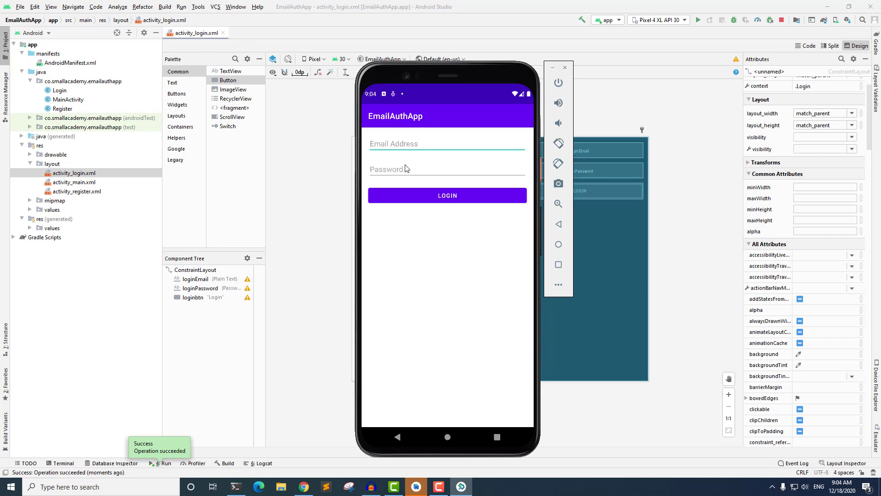
- Focus the Password field in the running app on the emulator
{"action": "left_click", "coordinate": [447, 169]}
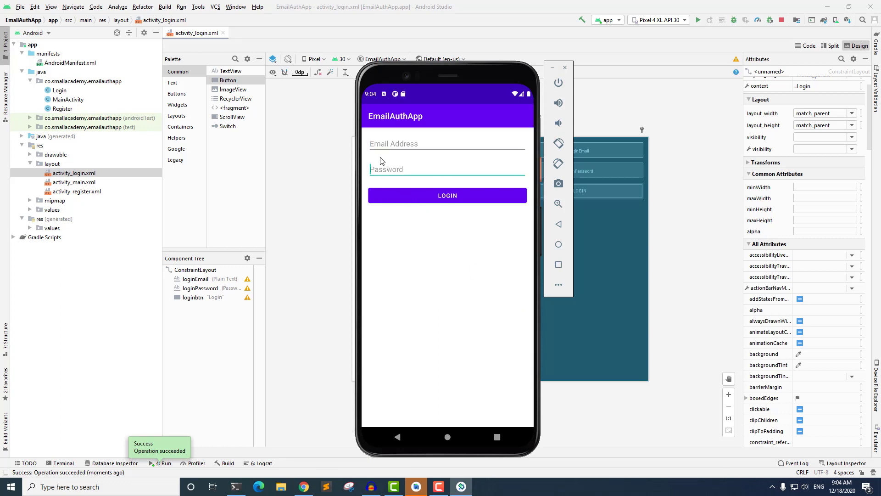
{"action": "mouse_move", "coordinate": [442, 227]}
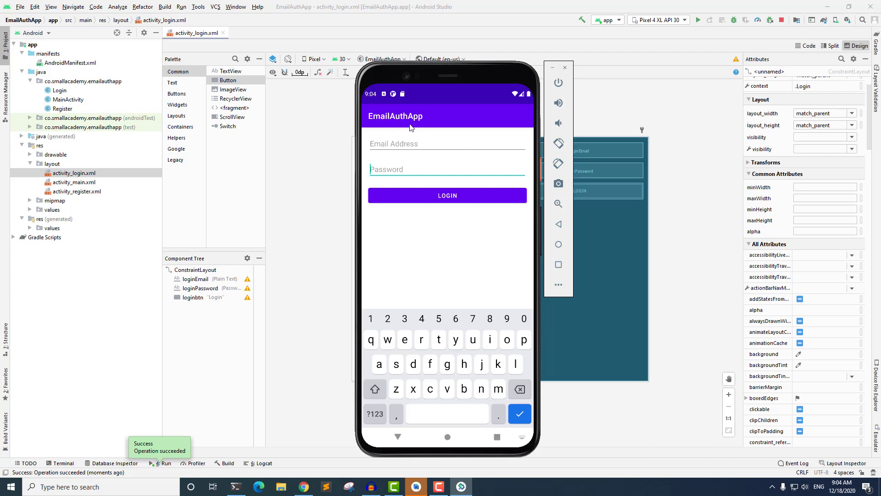
{"action": "mouse_move", "coordinate": [413, 220]}
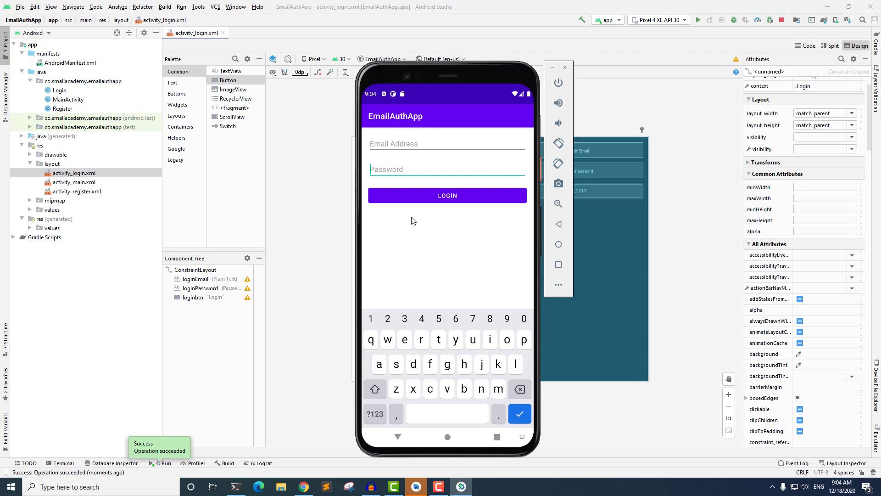
{"action": "mouse_move", "coordinate": [429, 260]}
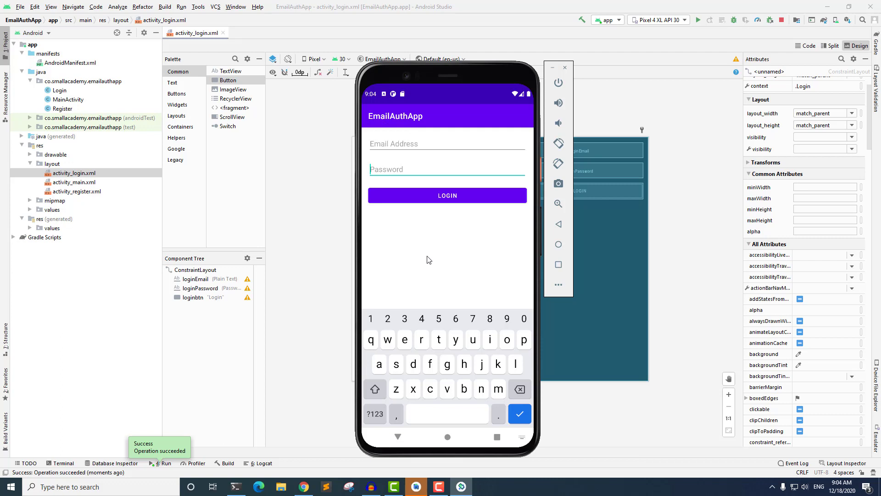